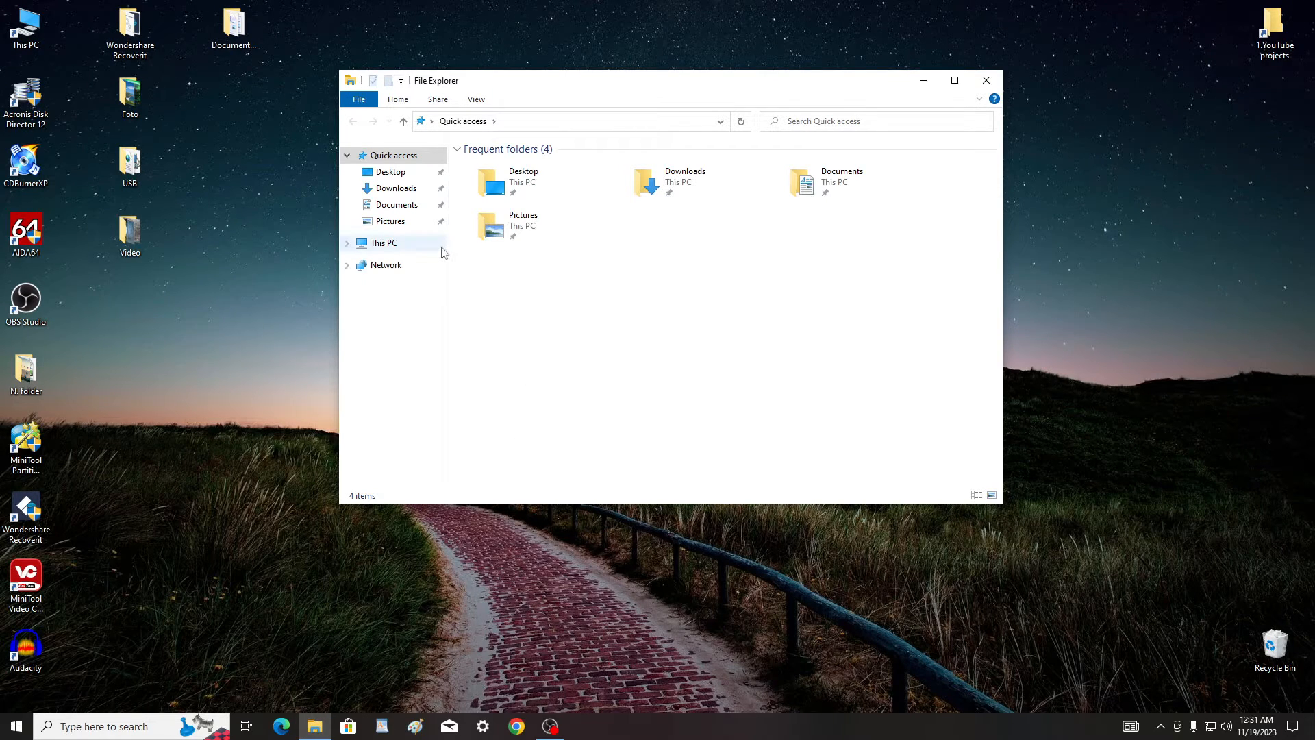
# Check This PC, where Local Disk C: shows only 5.08 GB free, then close File Explorer.
pyautogui.click(384, 242)
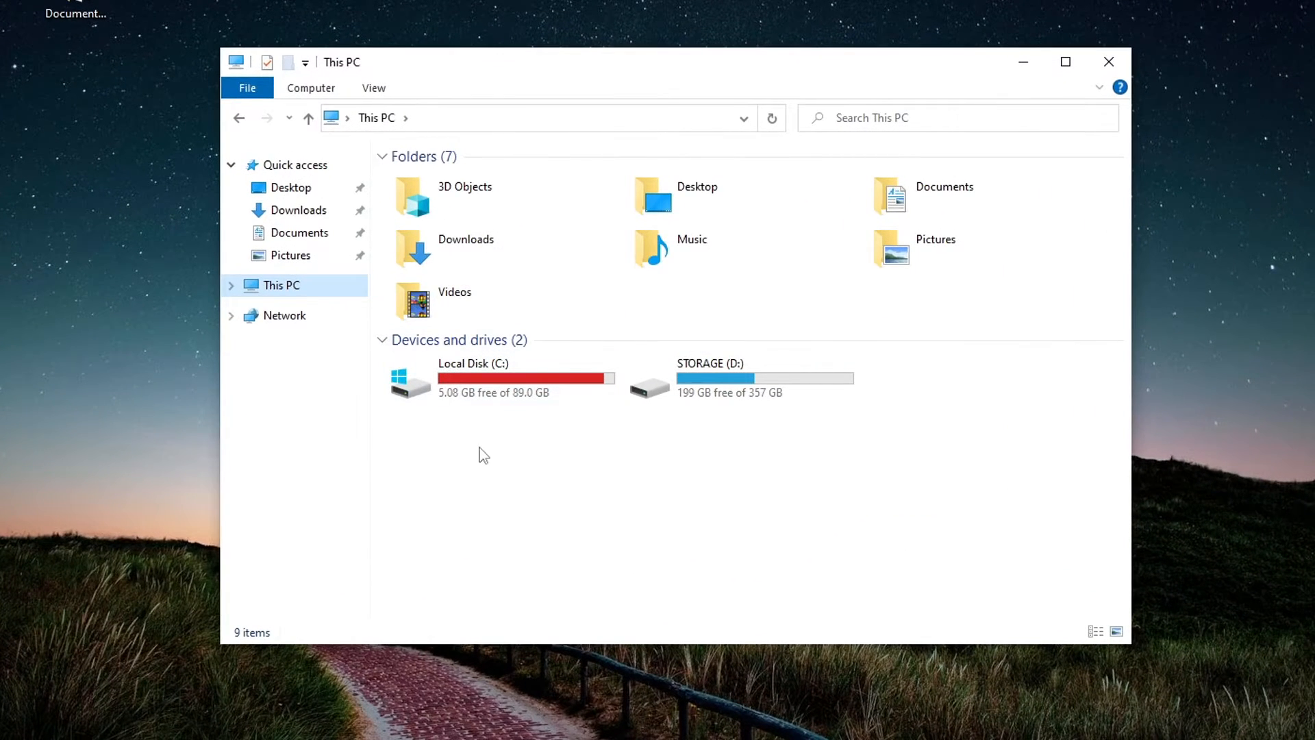
pyautogui.moveTo(572, 418)
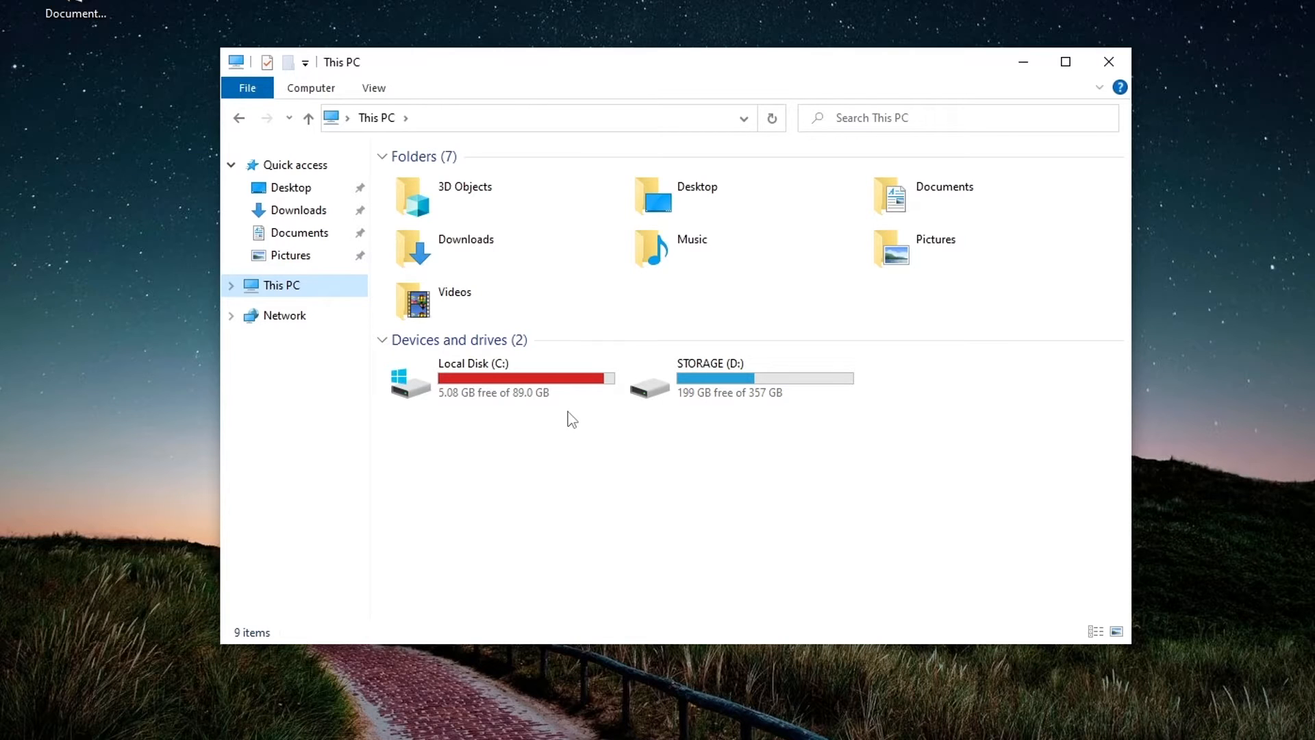
pyautogui.moveTo(683, 449)
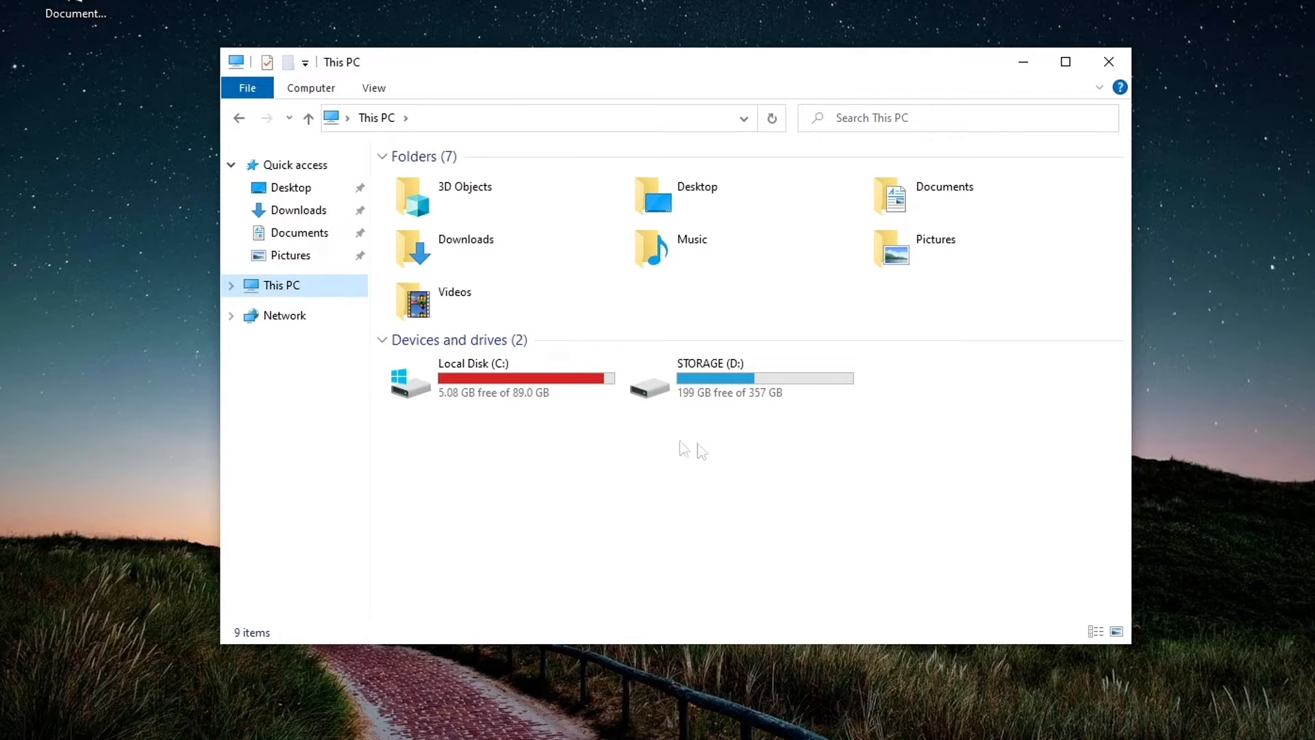
pyautogui.click(1108, 62)
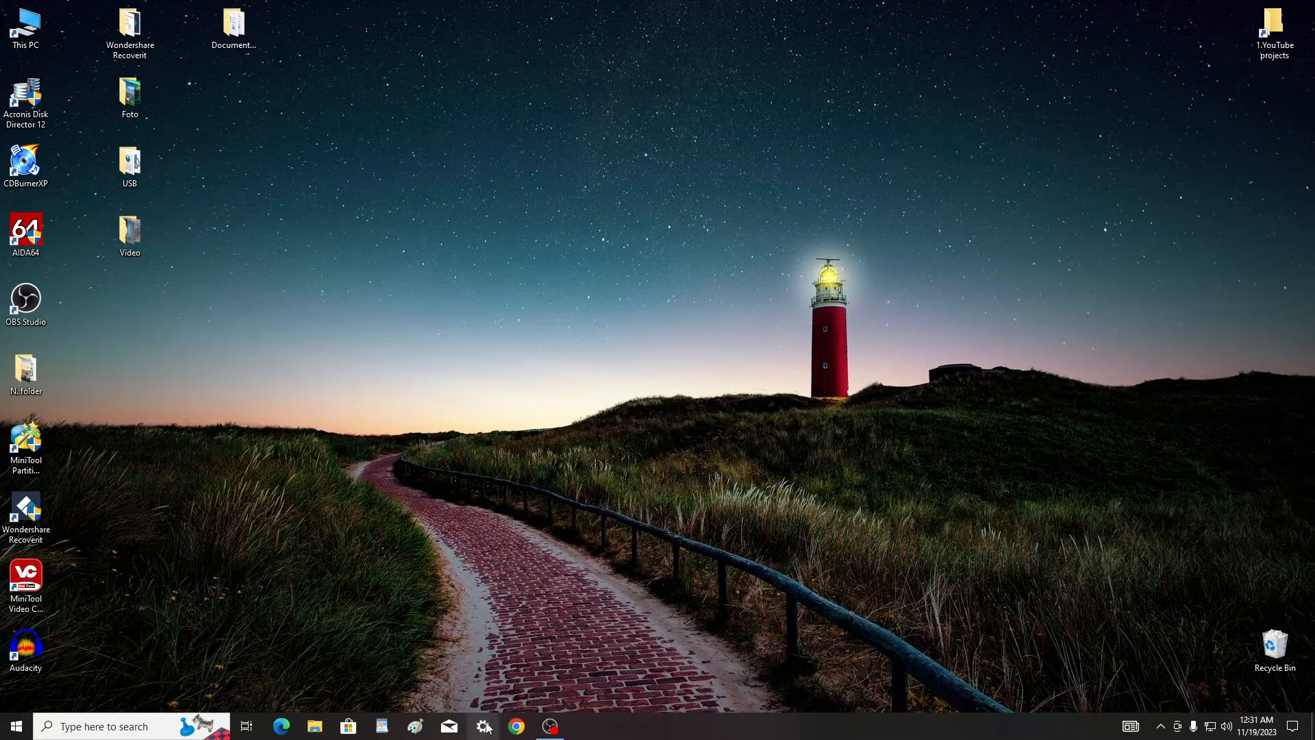
# Go to System > Storage in Settings, showing C: with 5.07 GB free and 15.1 GB of temporary files.
pyautogui.click(484, 726)
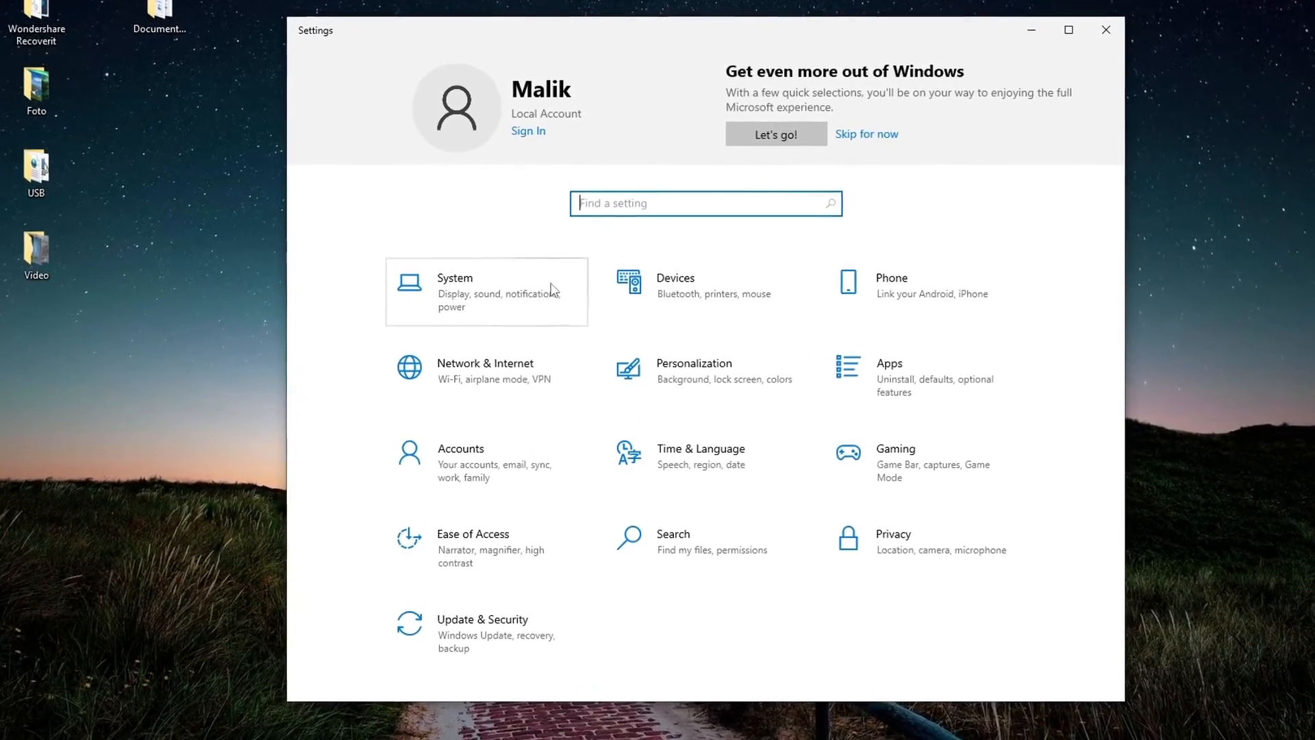
pyautogui.click(454, 278)
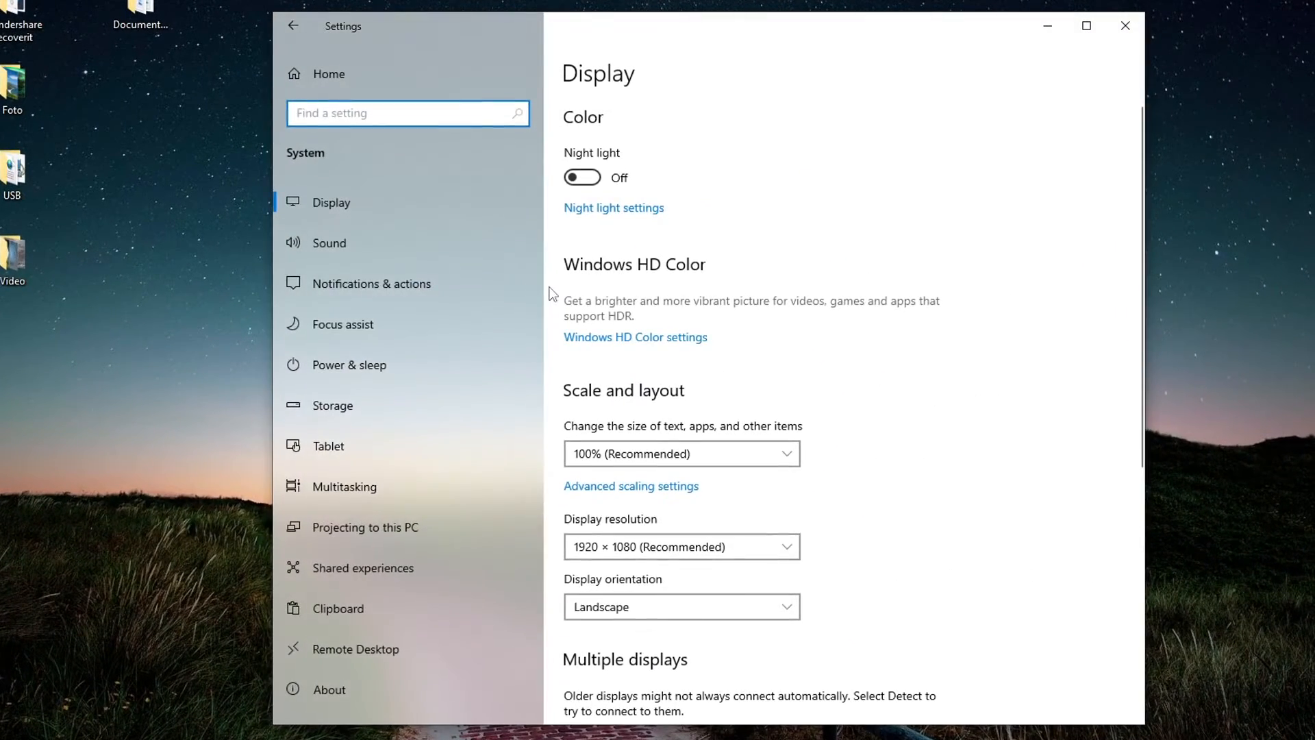
pyautogui.moveTo(459, 414)
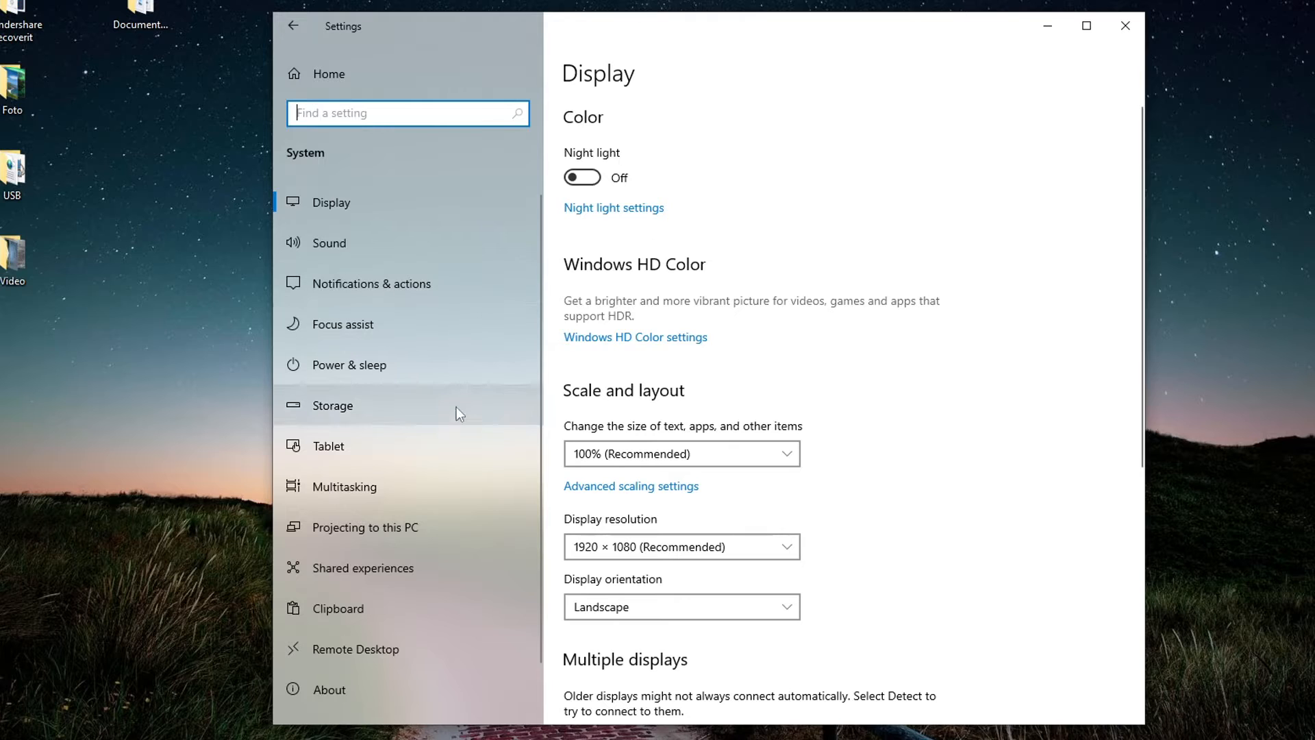
pyautogui.moveTo(401, 413)
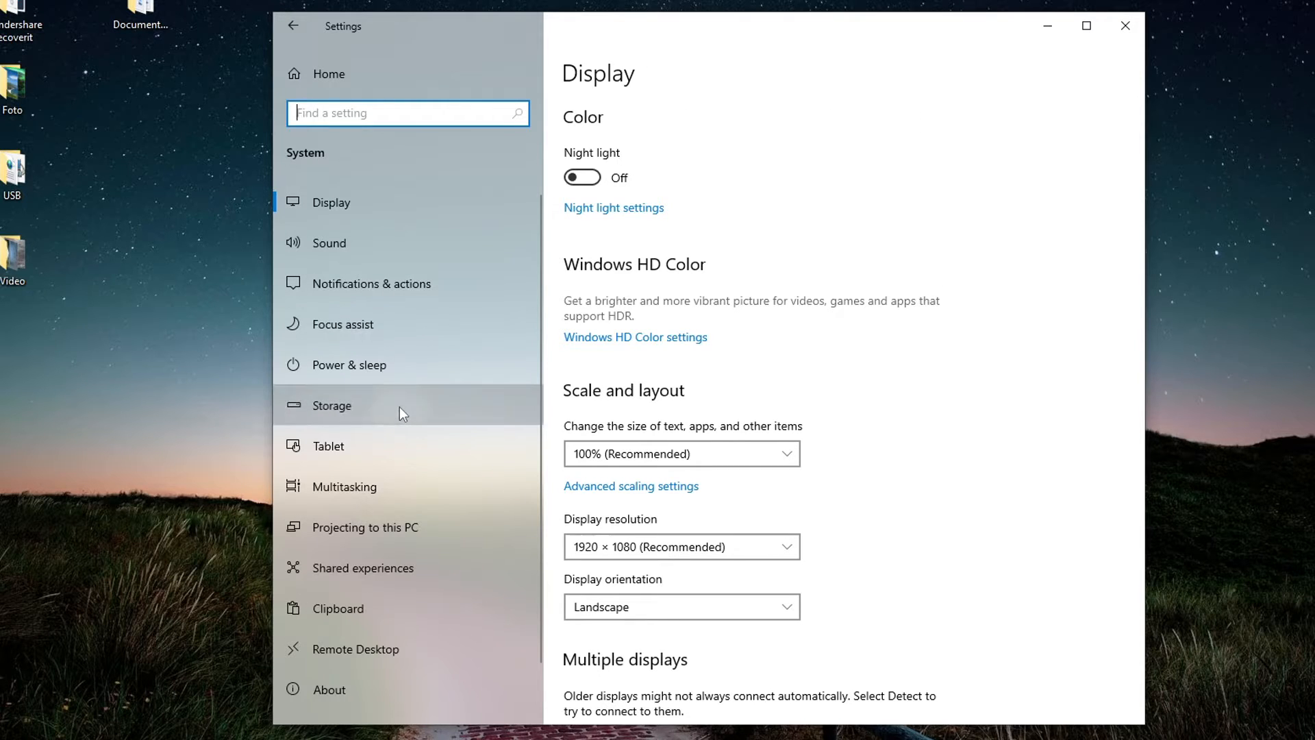
pyautogui.click(332, 405)
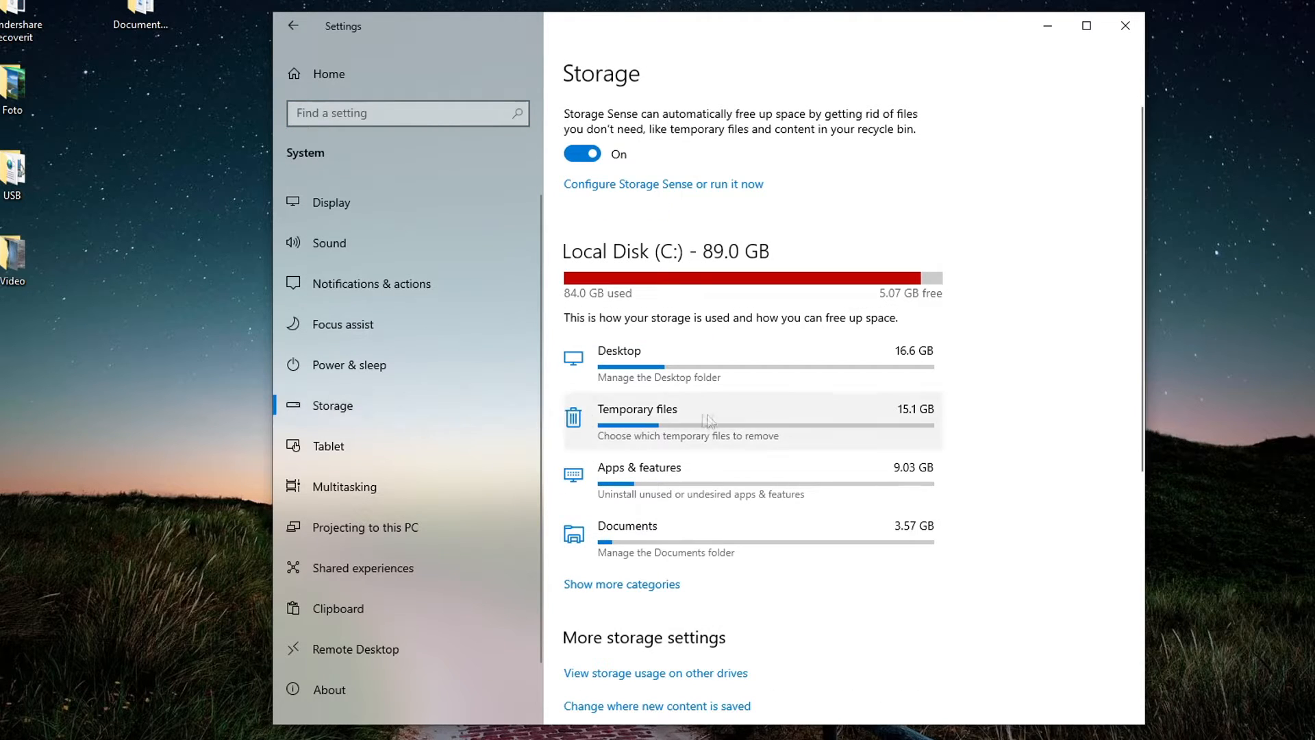
# Select Downloads, Recycle Bin, Update Cleanup, Delivery Optimization and Thumbnails under Temporary files, totalling 18.7 GB.
pyautogui.click(636, 418)
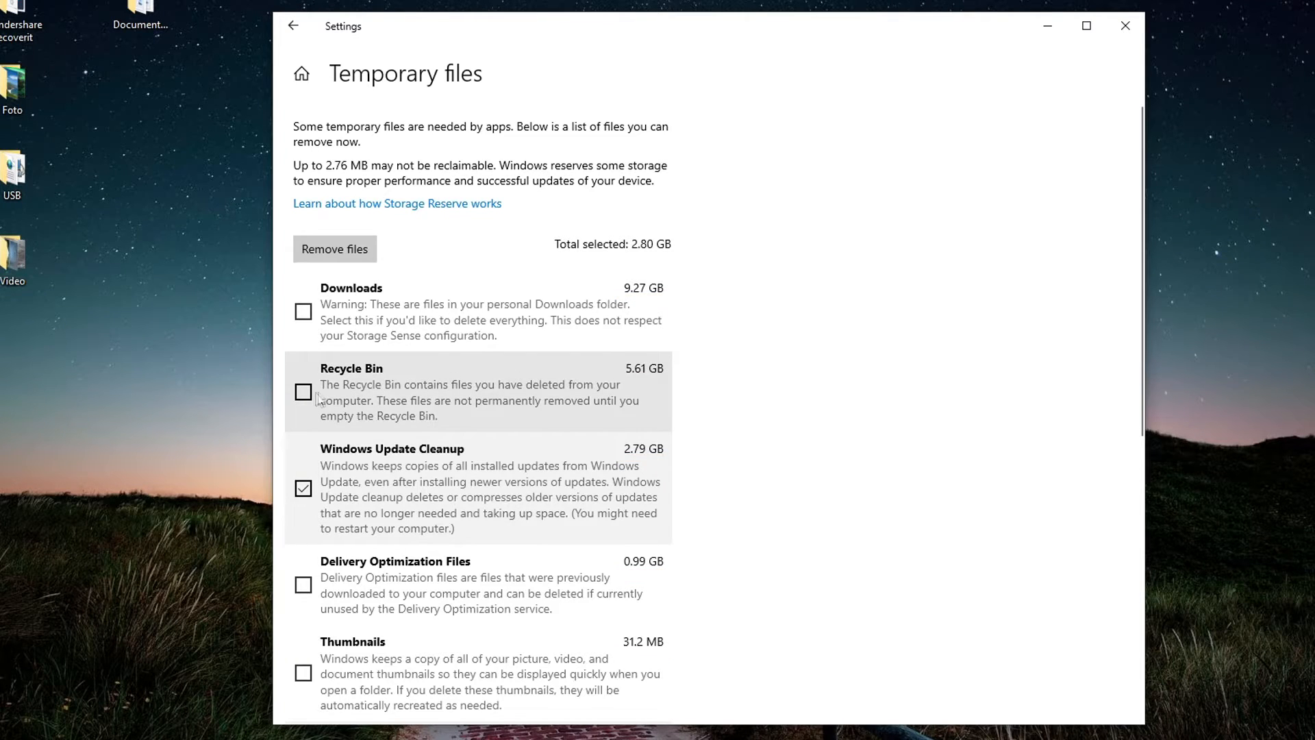
pyautogui.moveTo(308, 320)
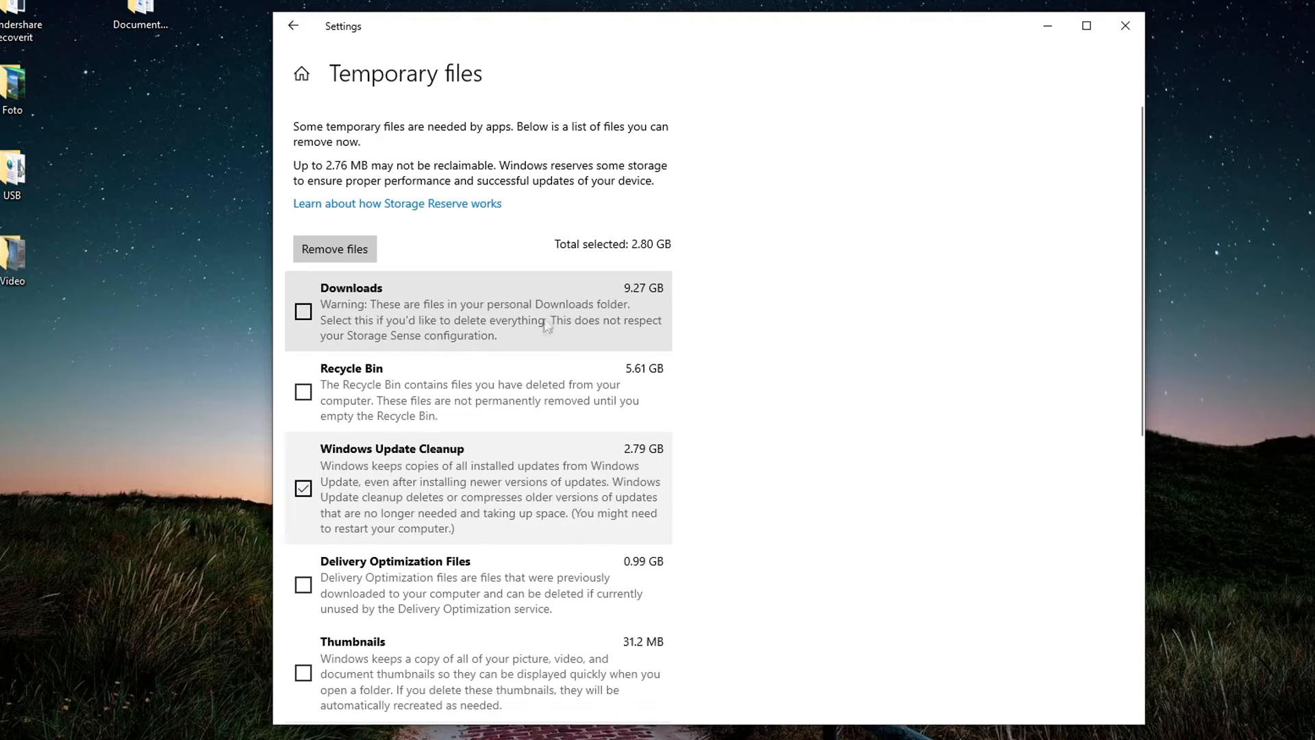
pyautogui.moveTo(500, 406)
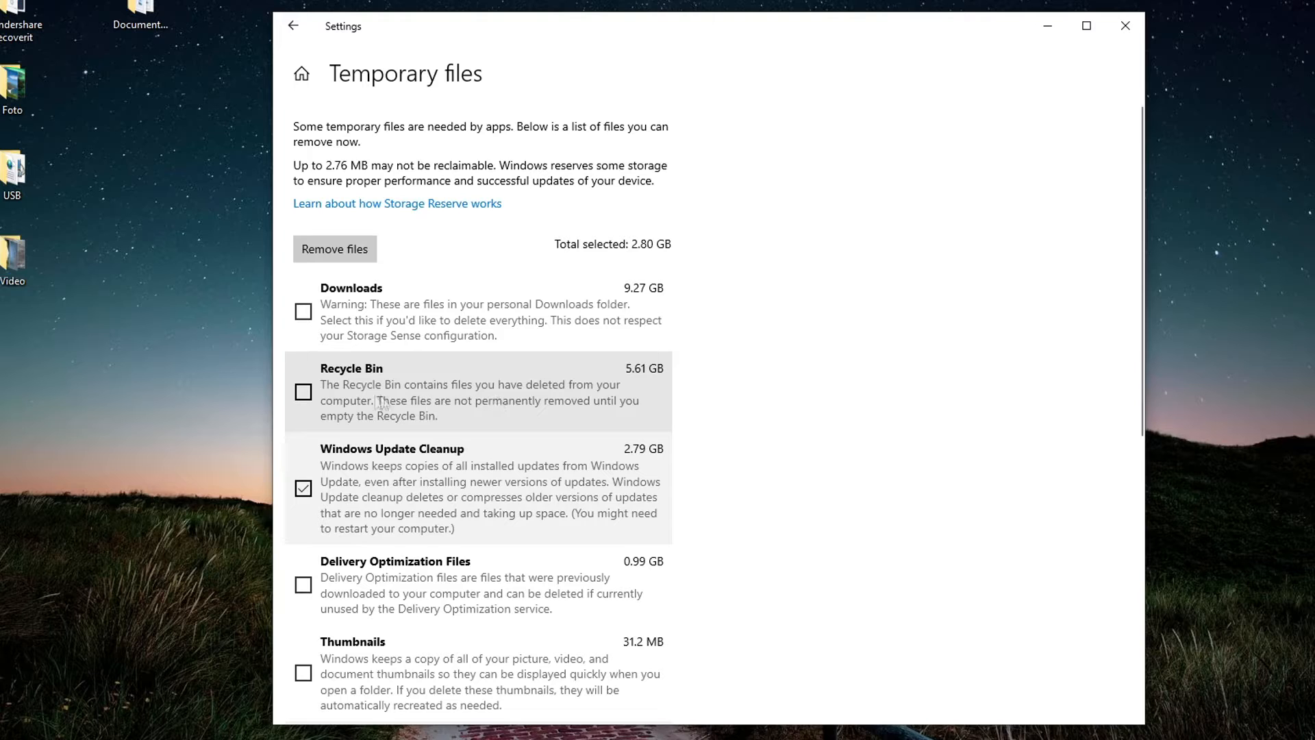
pyautogui.click(302, 313)
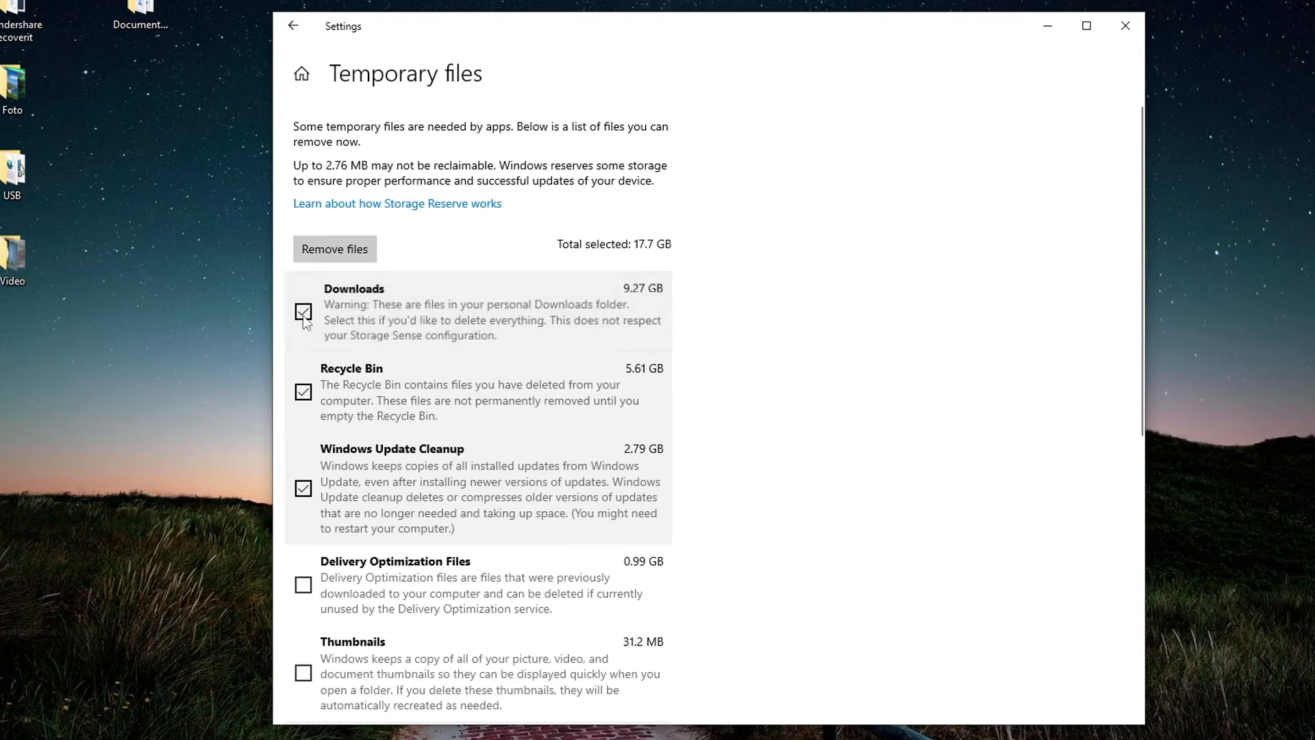
pyautogui.click(303, 584)
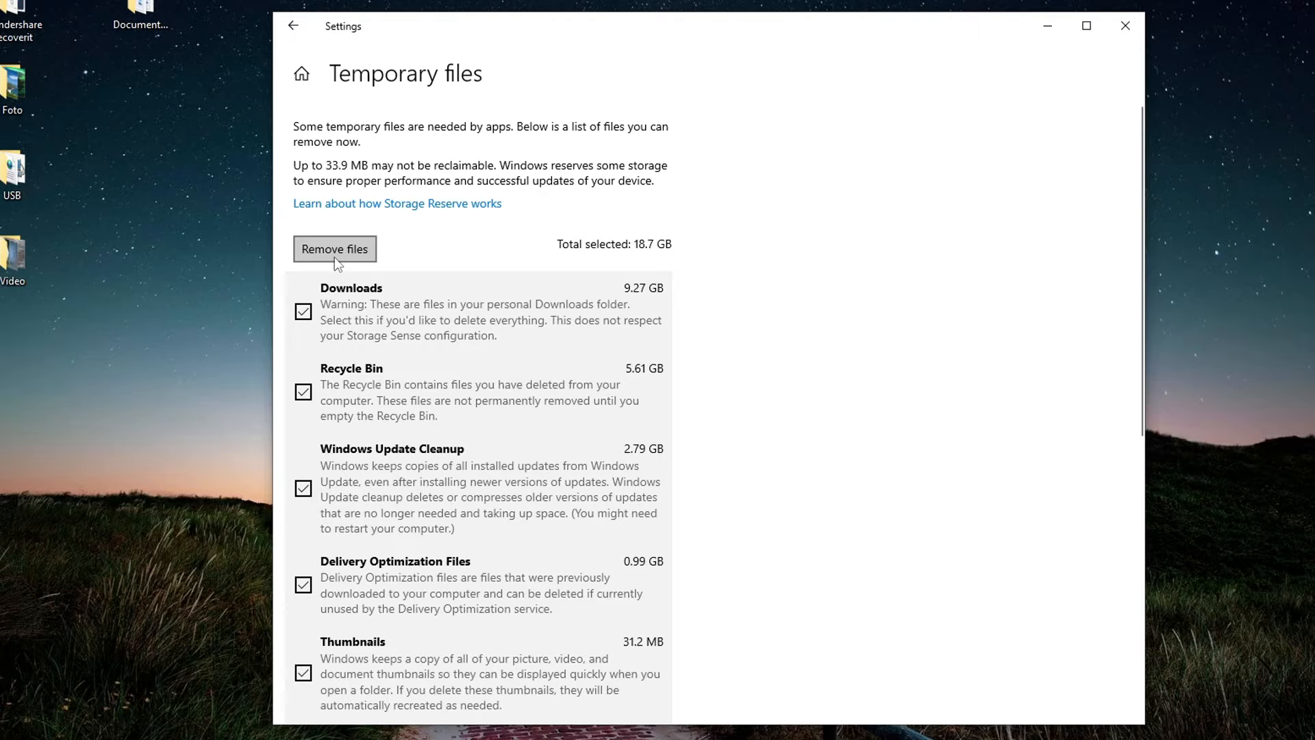
# Remove the selected temporary files and return to the System settings.
pyautogui.click(335, 248)
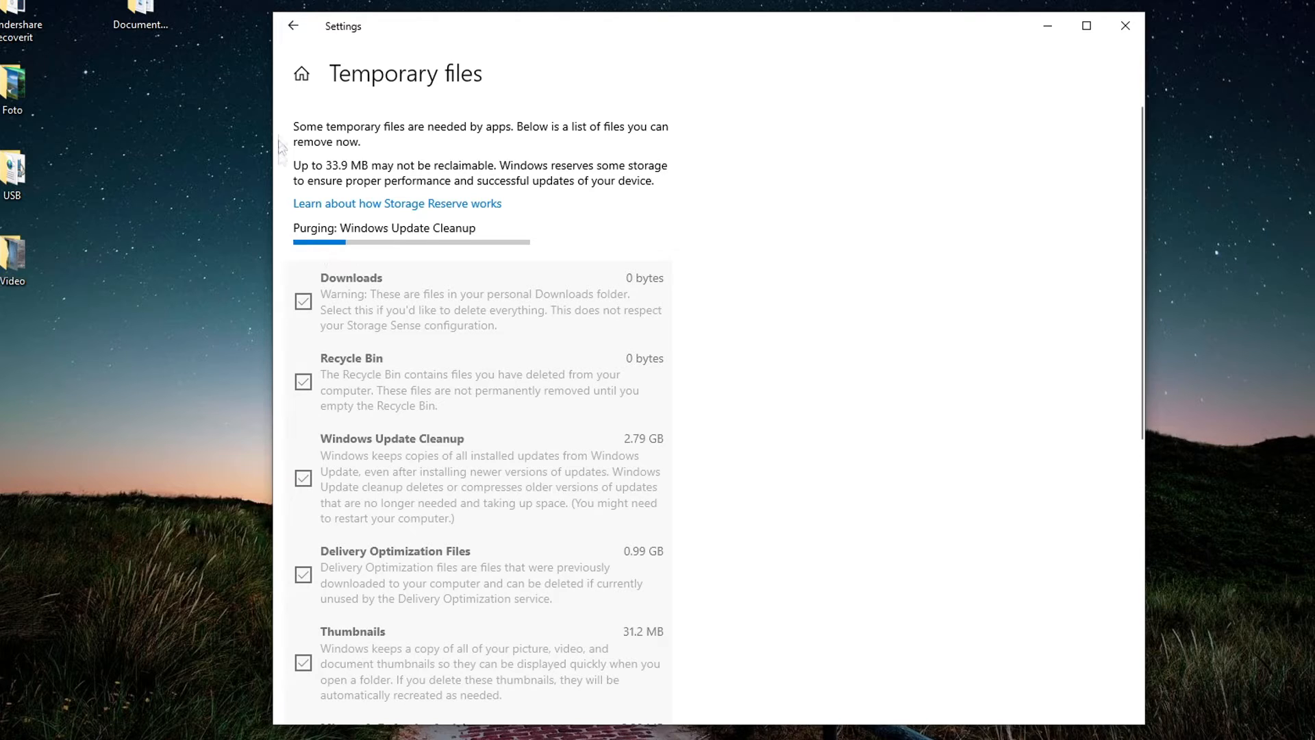
pyautogui.click(294, 26)
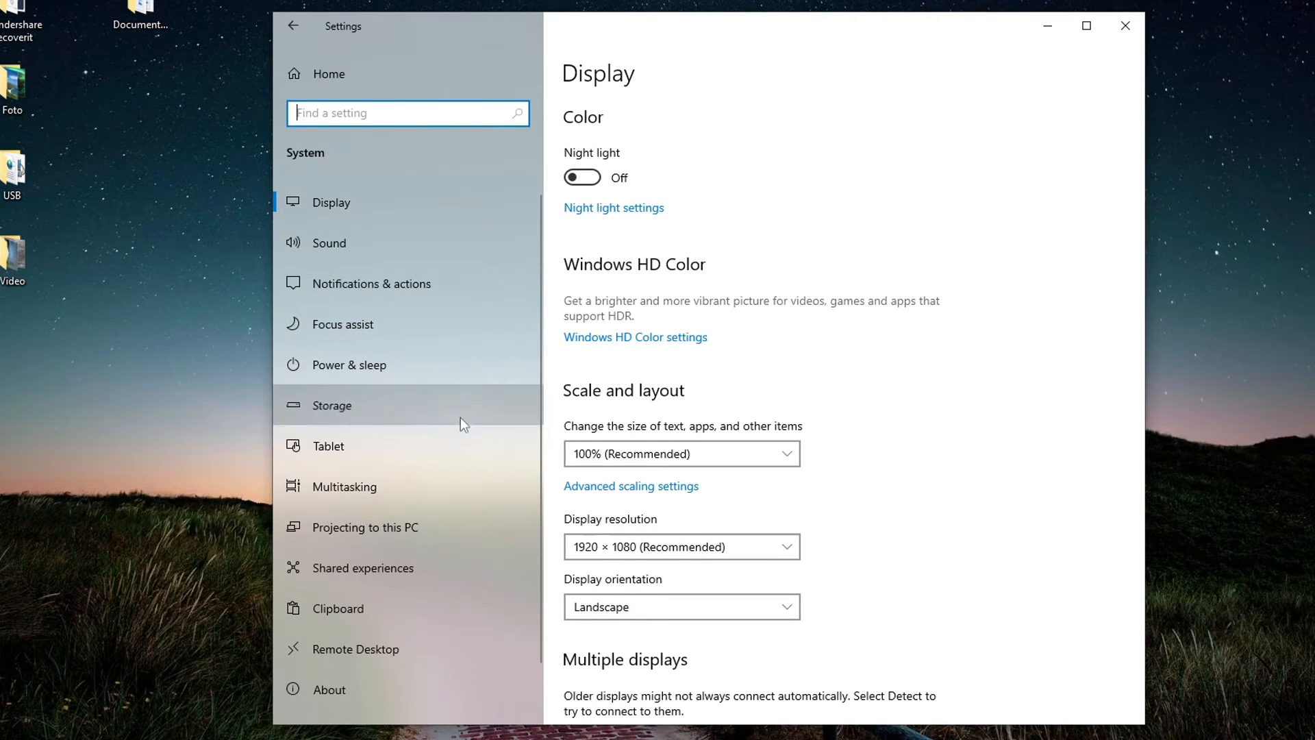
# Reopen Storage, now showing 19.8 GB free on C:, and open the Storage Sense configuration.
pyautogui.click(332, 405)
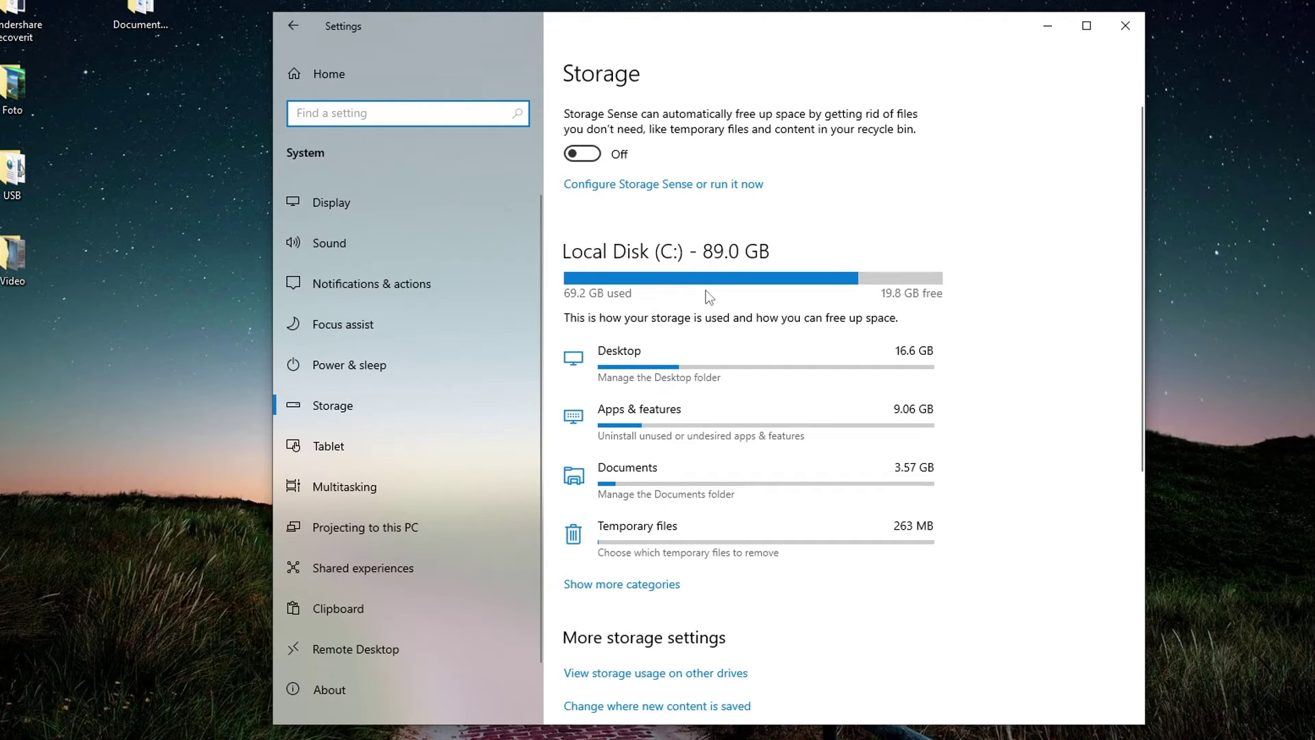
pyautogui.click(407, 113)
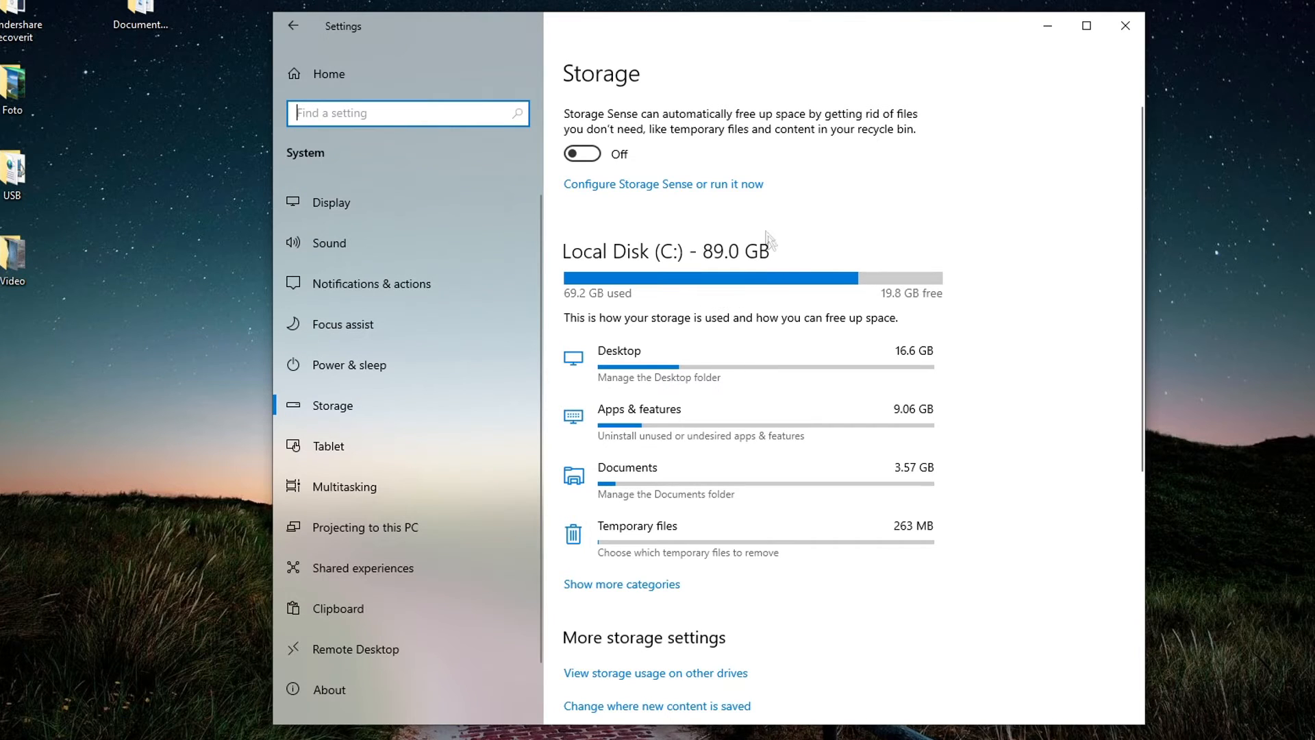
pyautogui.click(663, 184)
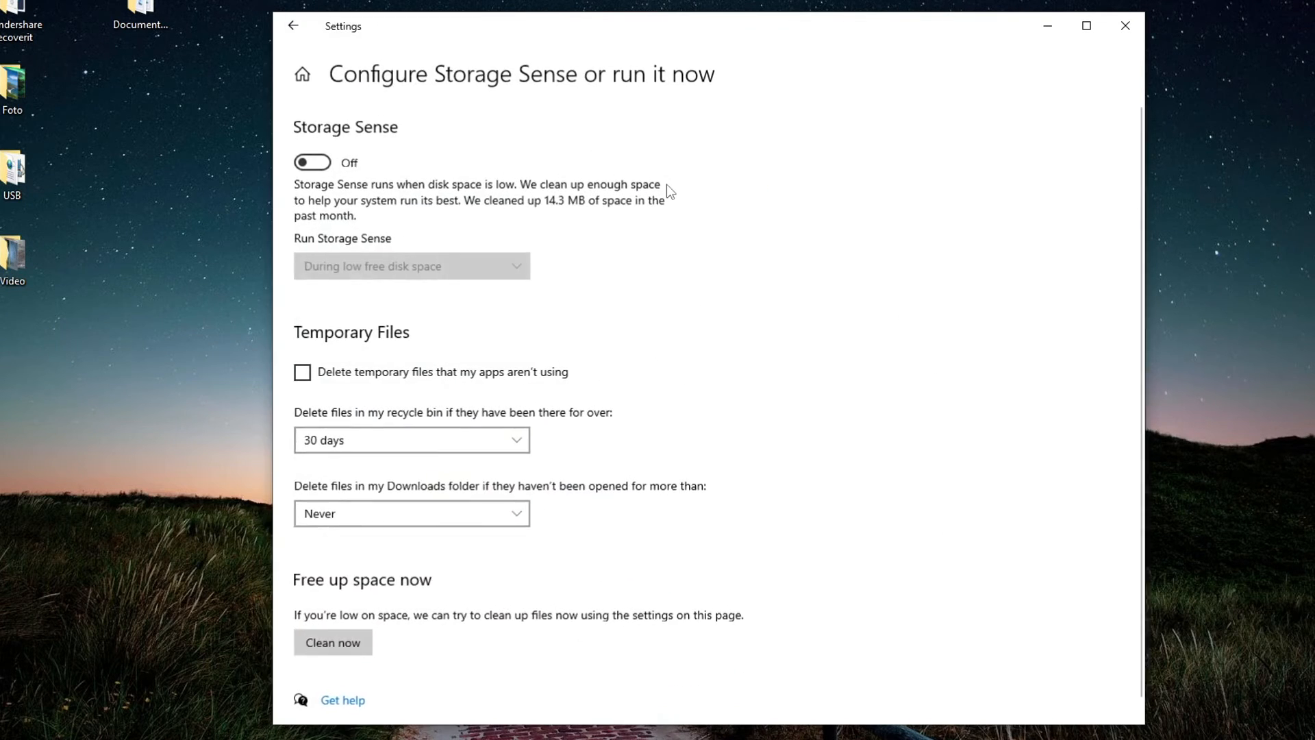
pyautogui.moveTo(651, 209)
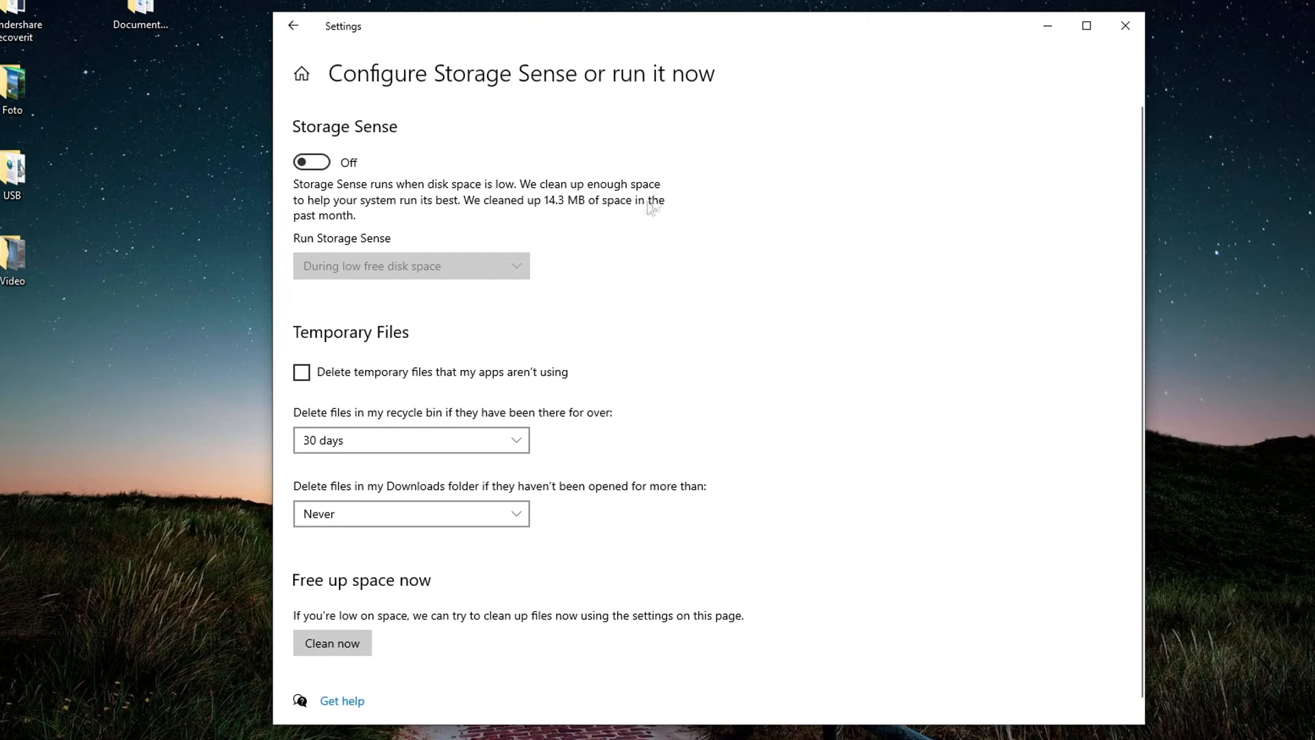
# Turn Storage Sense on, running during low free disk space and deleting unused temporary files.
pyautogui.click(312, 162)
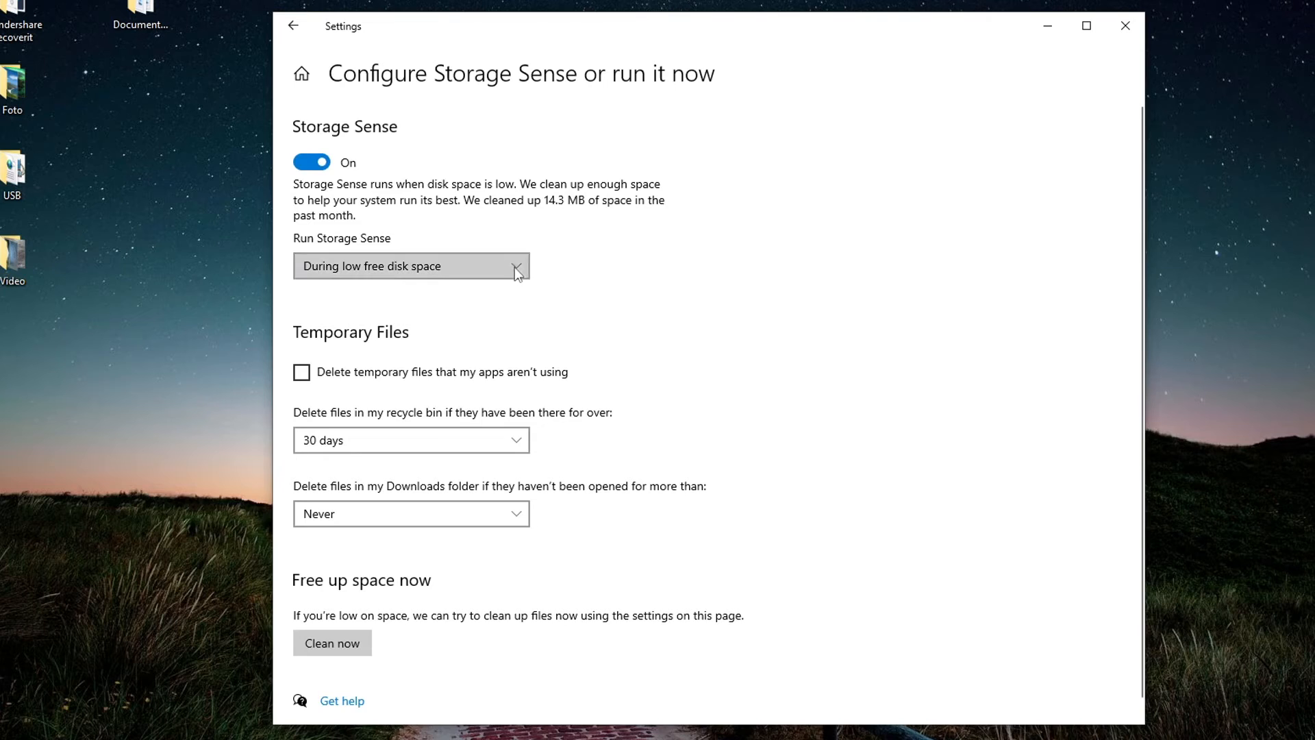
pyautogui.click(411, 266)
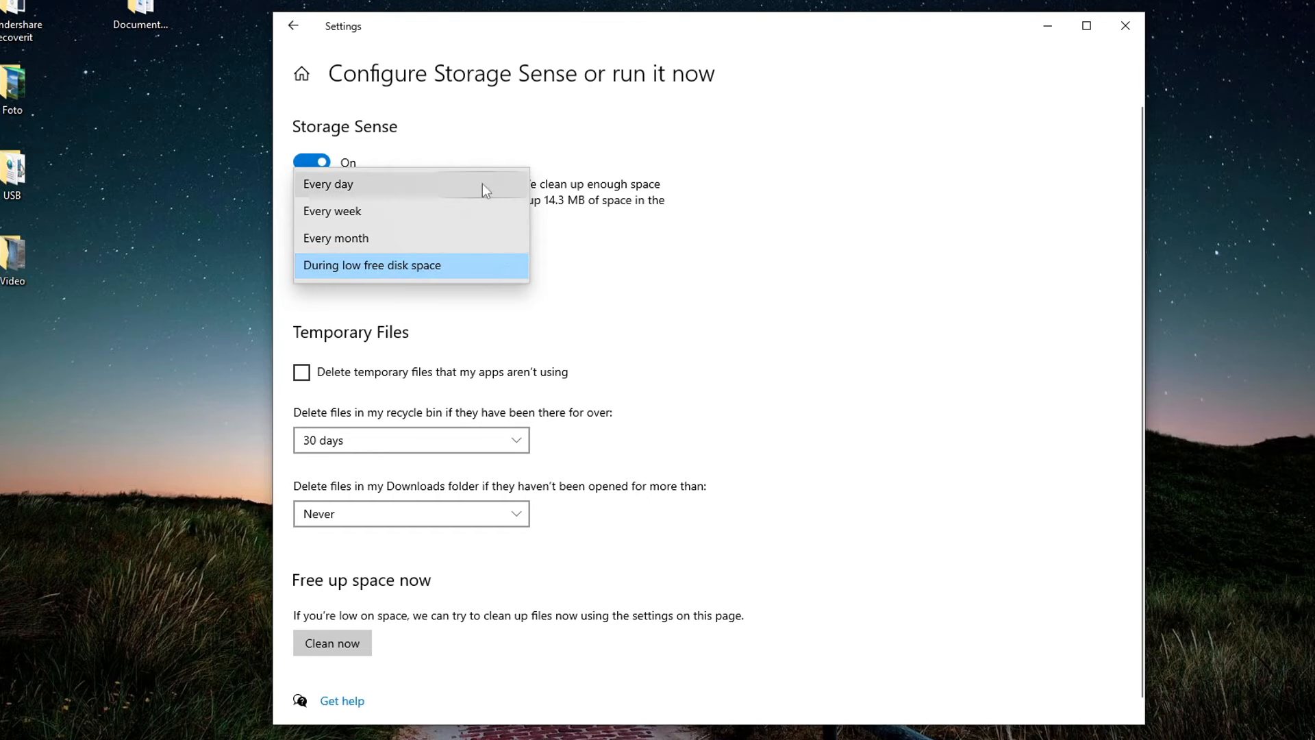
pyautogui.click(372, 265)
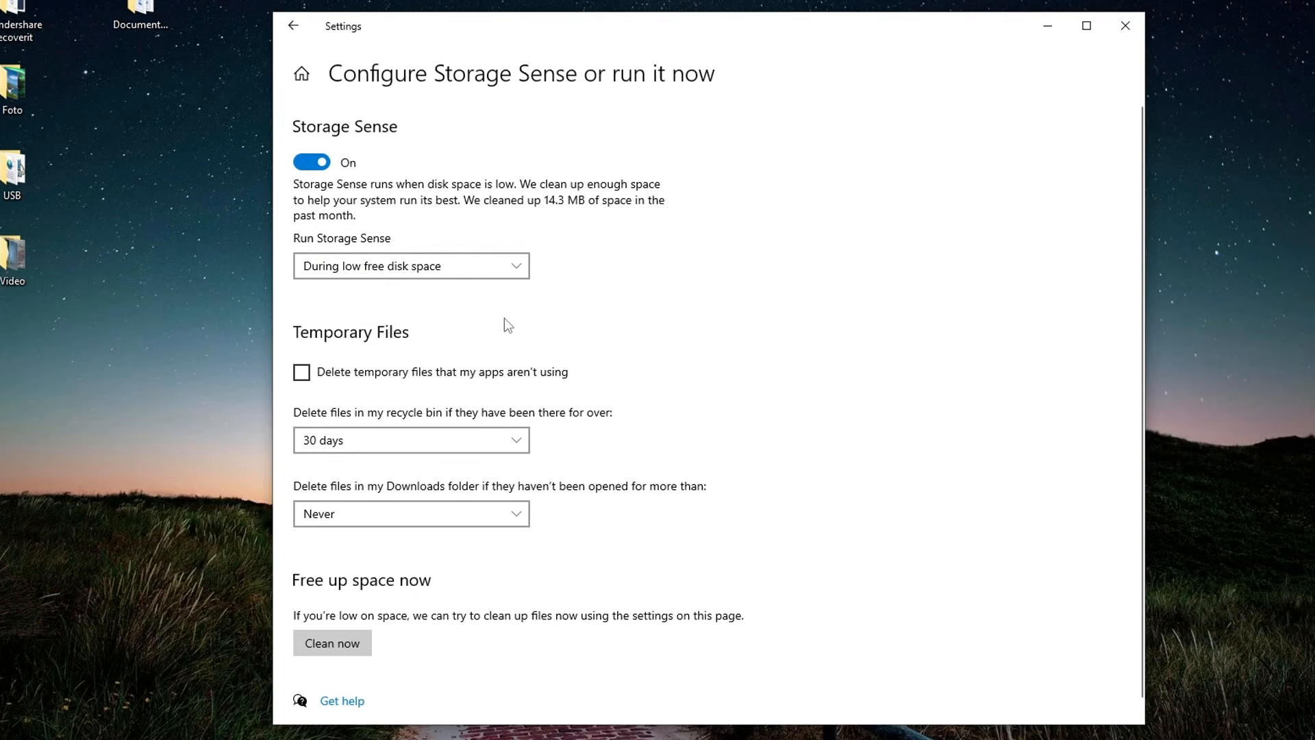
pyautogui.moveTo(493, 335)
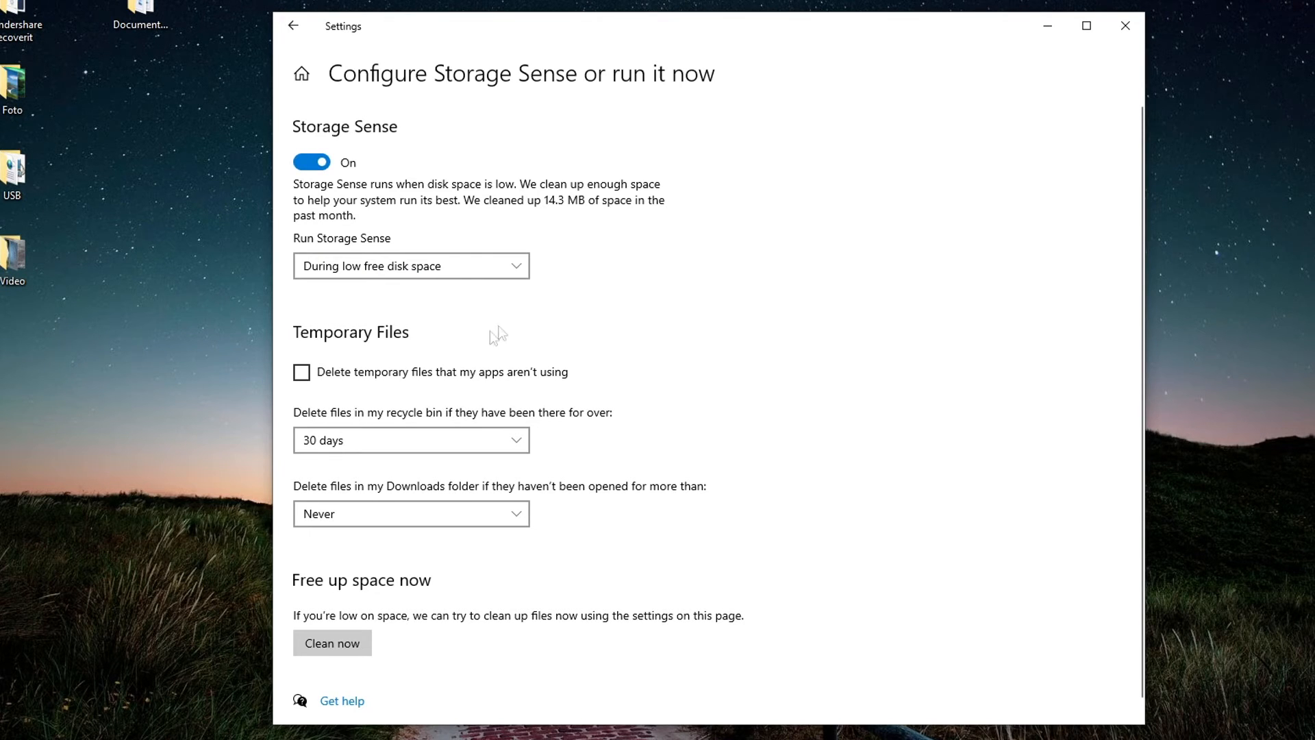
pyautogui.click(301, 372)
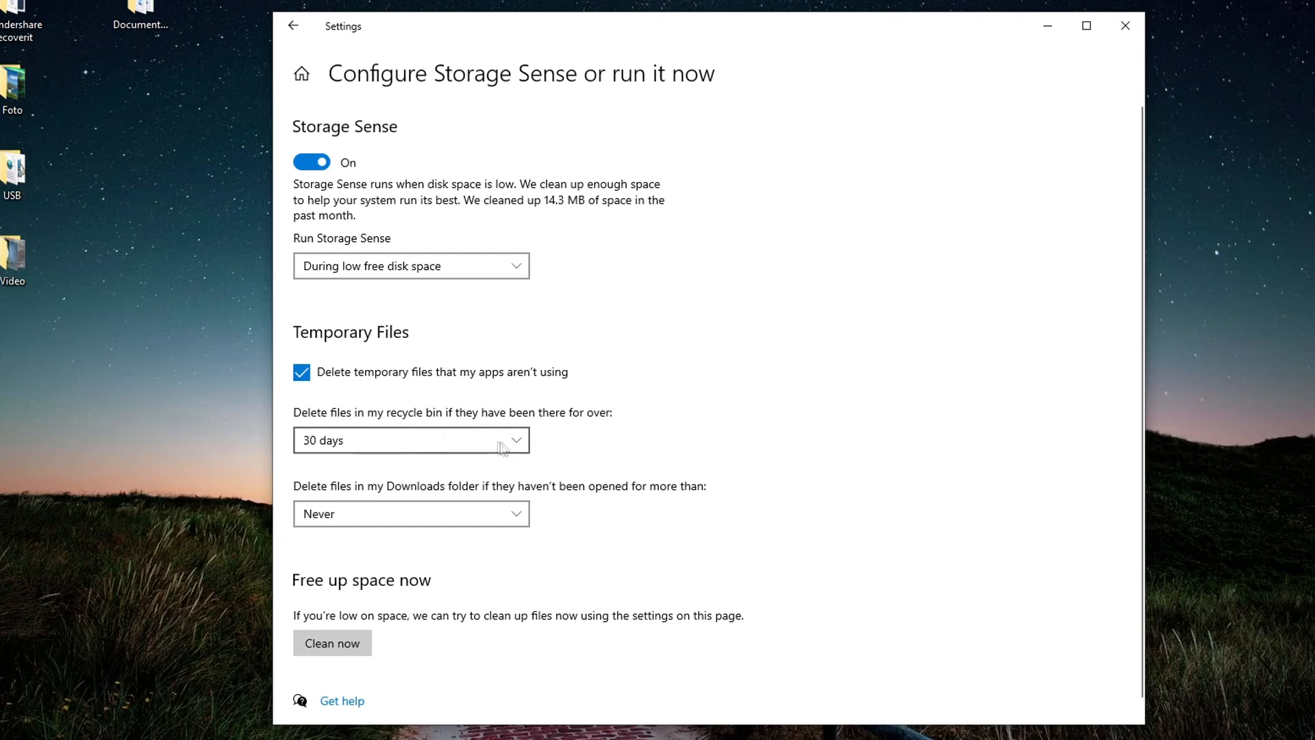
pyautogui.click(411, 441)
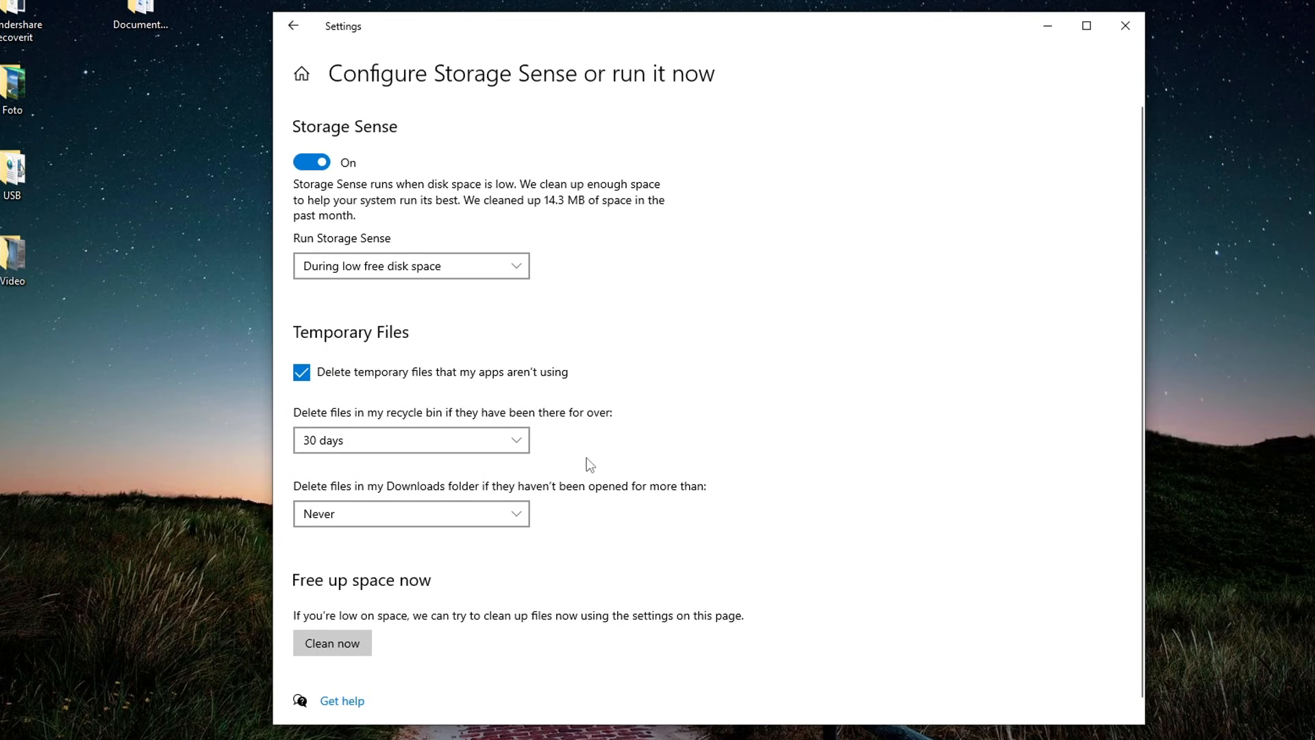
pyautogui.moveTo(533, 510)
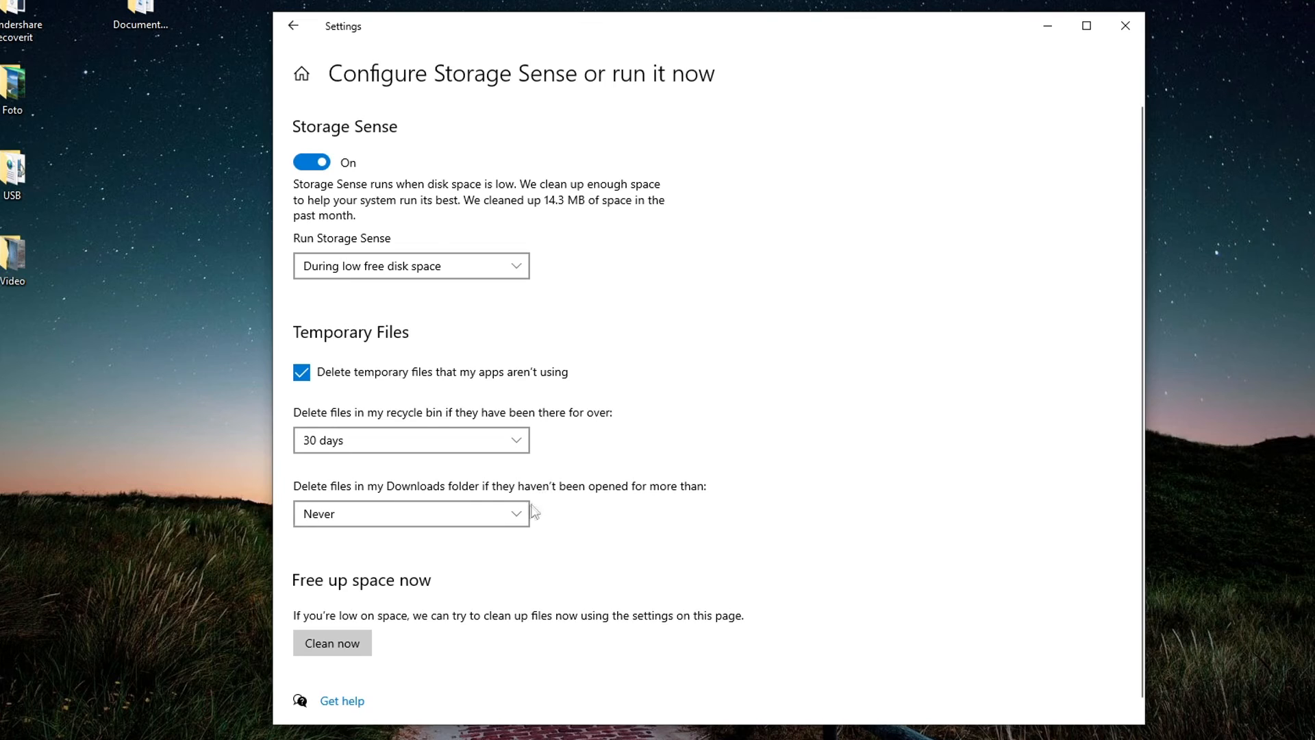
pyautogui.click(411, 513)
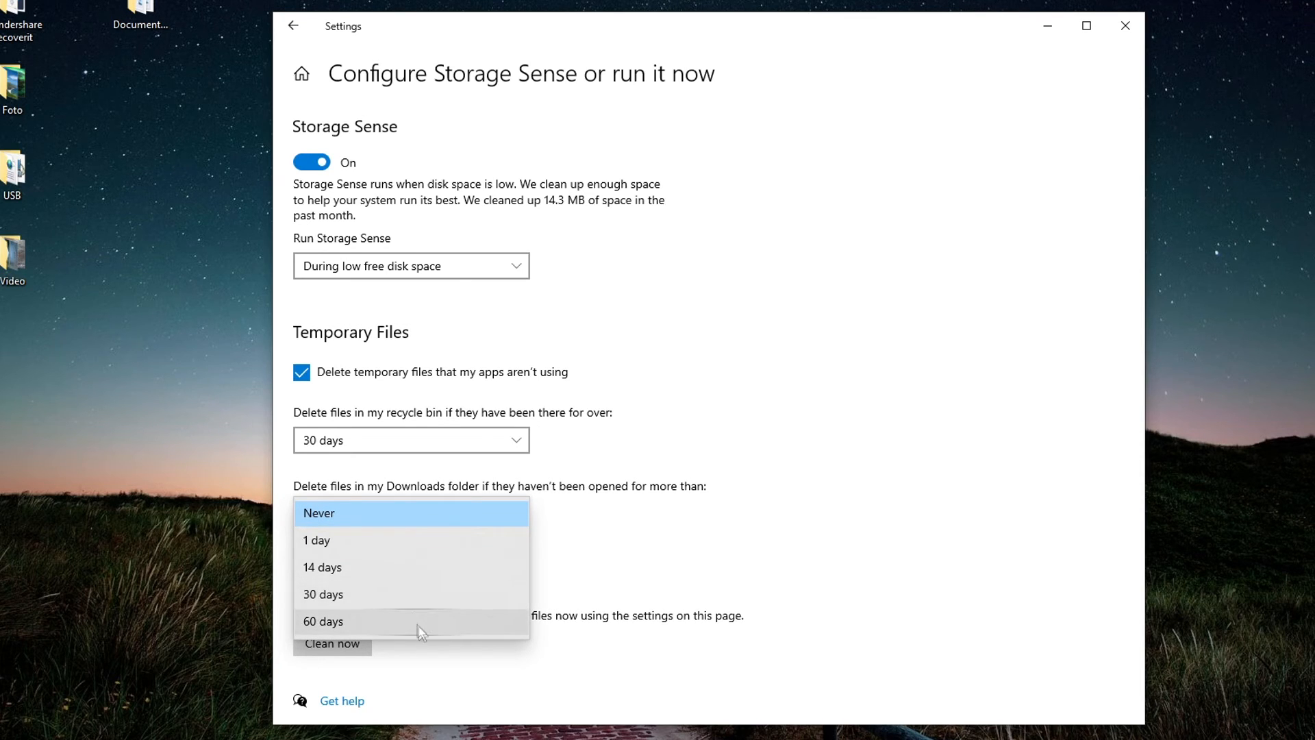
pyautogui.moveTo(557, 527)
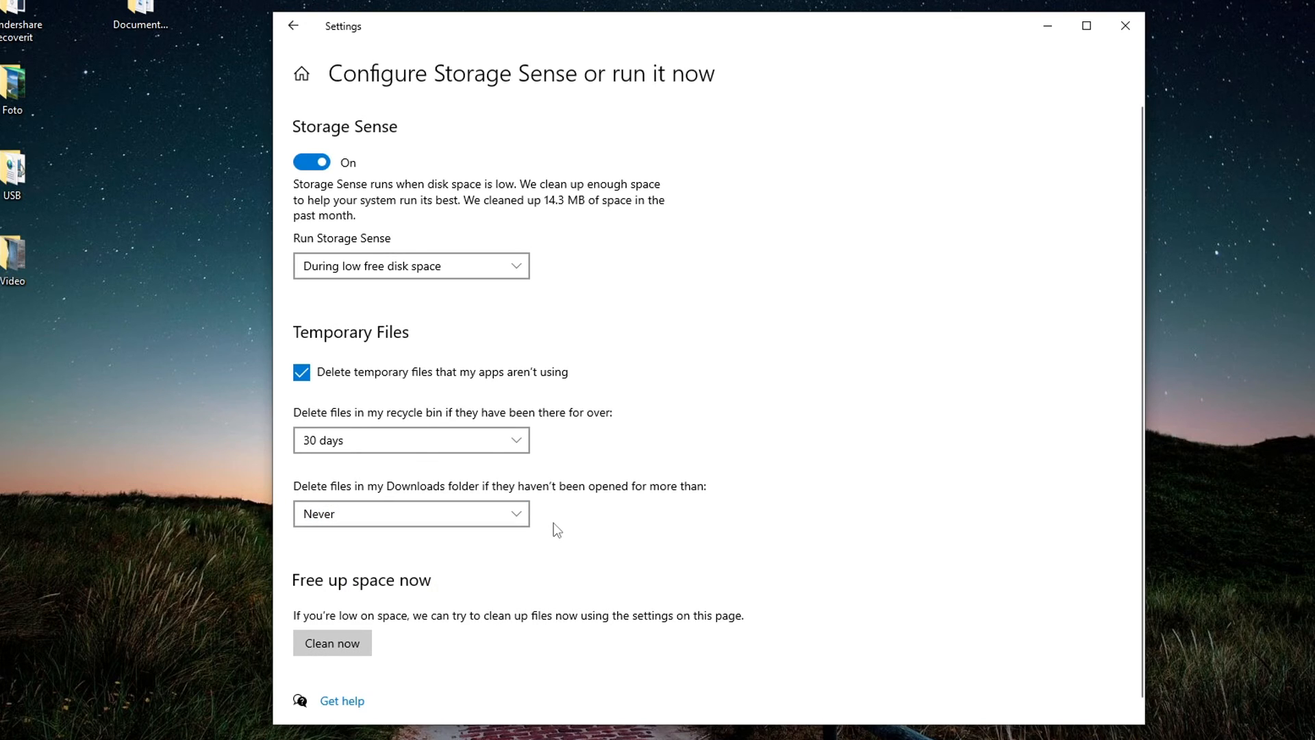
pyautogui.moveTo(1125, 26)
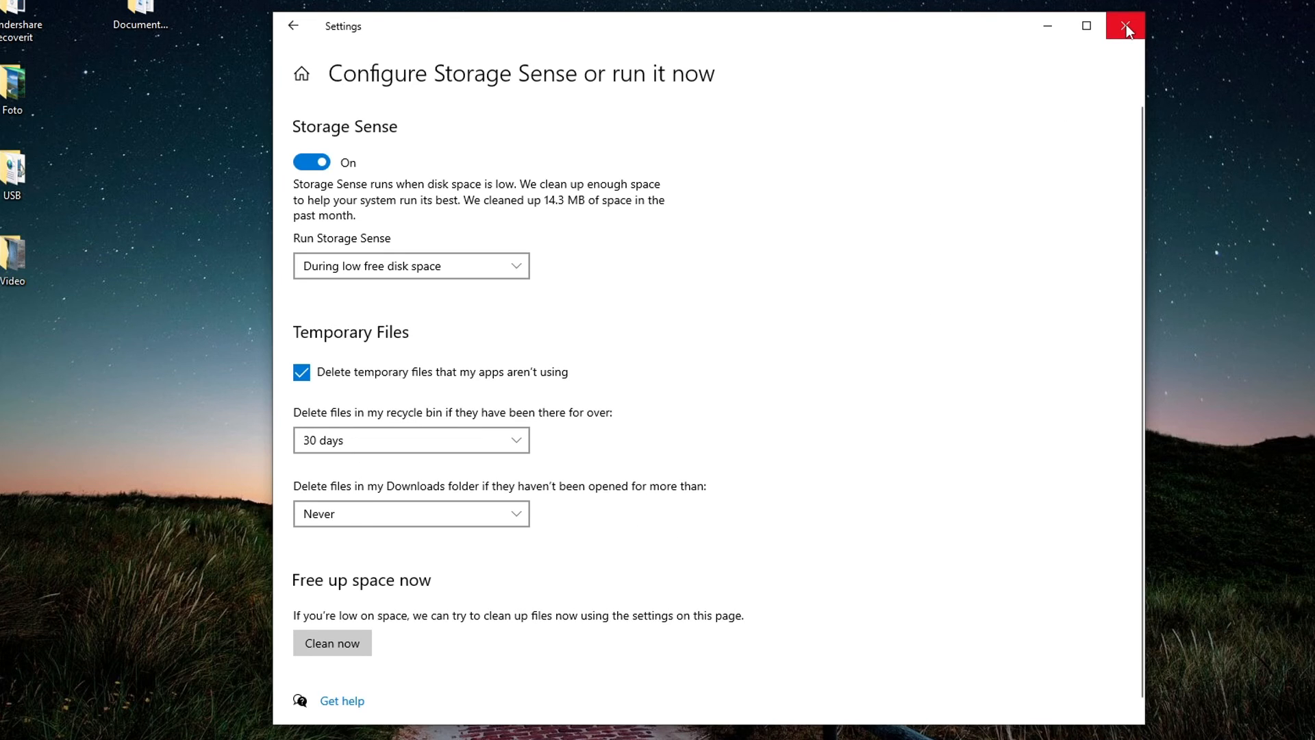
# Close Settings with Downloads cleanup left at Never, returning to the desktop.
pyautogui.click(1124, 26)
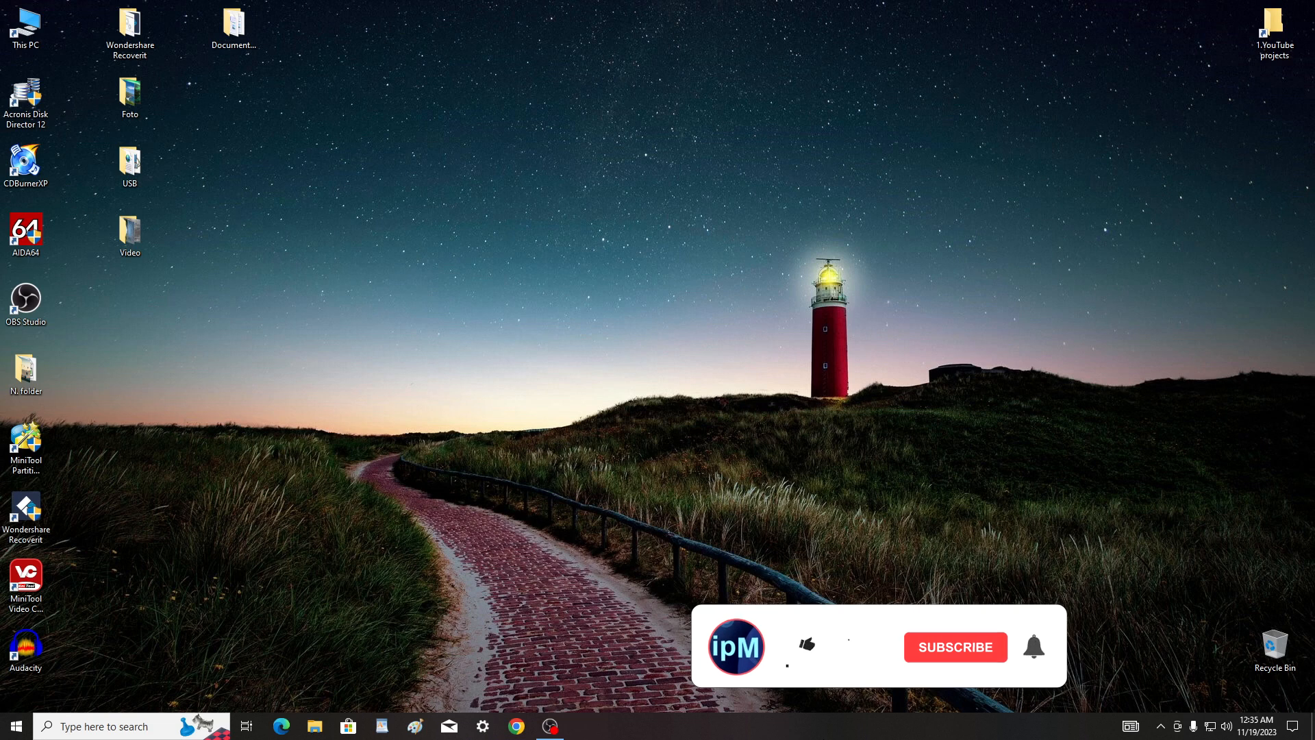
pyautogui.click(805, 644)
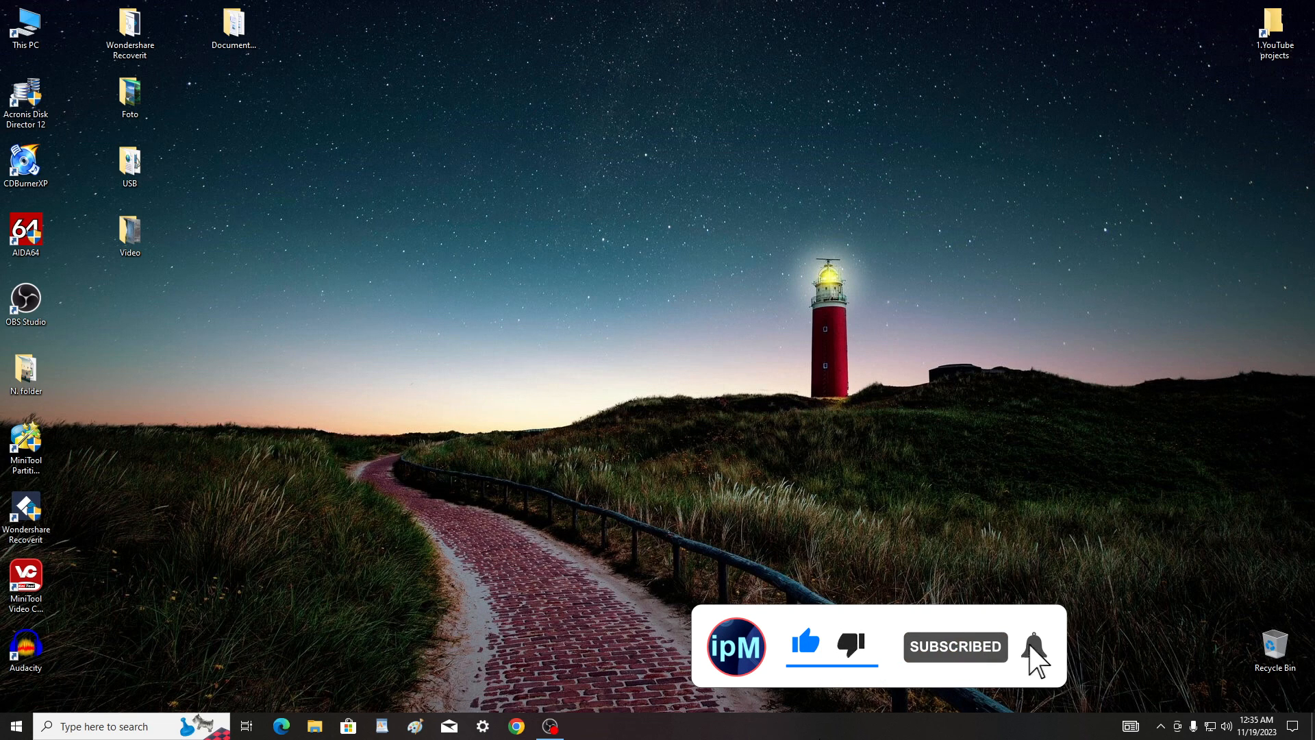
pyautogui.click(1033, 647)
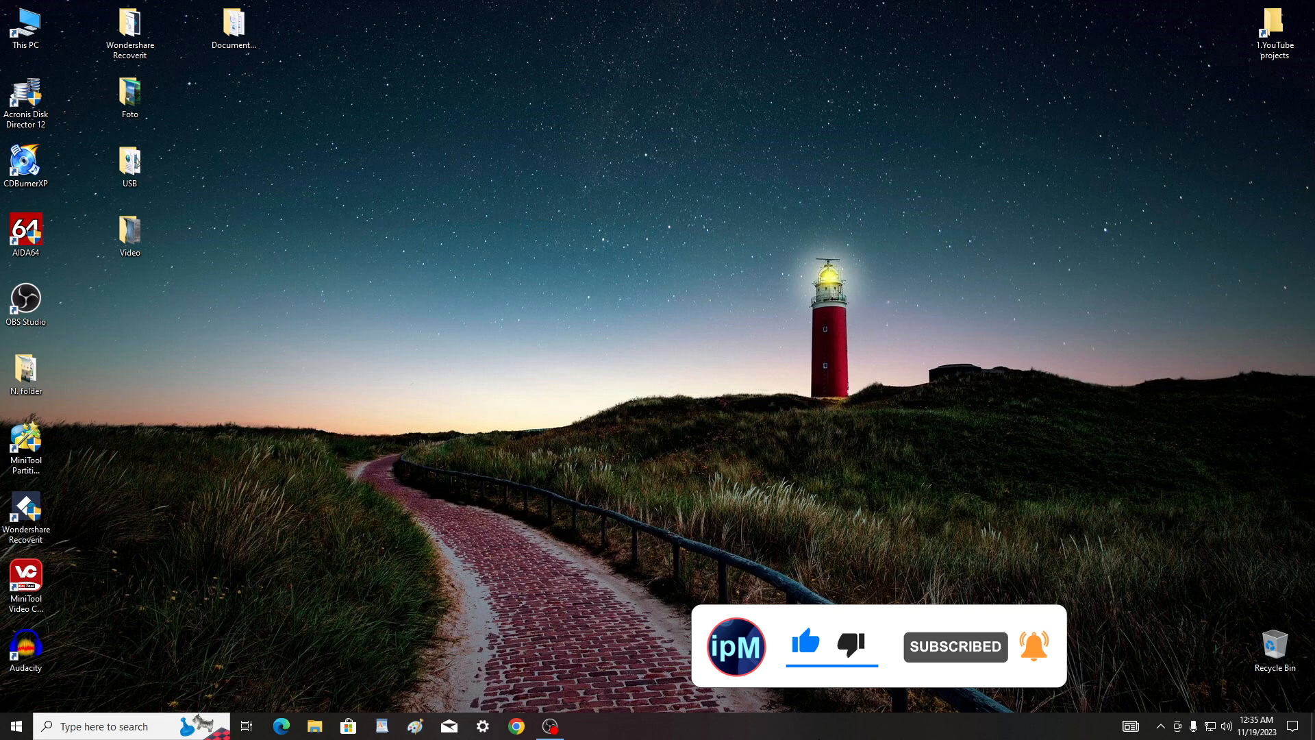